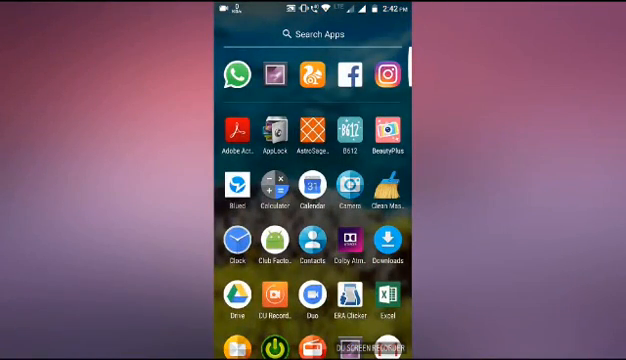
Step: Scroll the app drawer and launch ERA Clicker
{"action": "scroll", "scroll_direction": "down", "scroll_amount": 3}
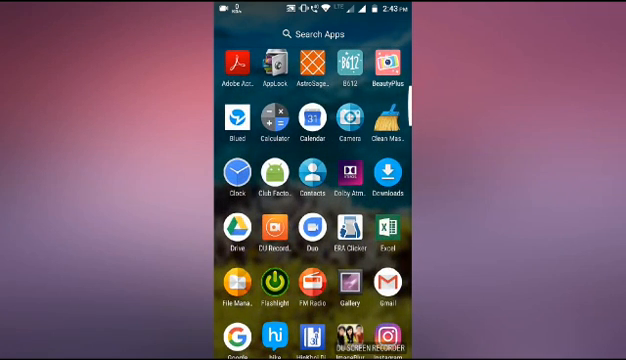
{"action": "left_click", "coordinate": [354, 229]}
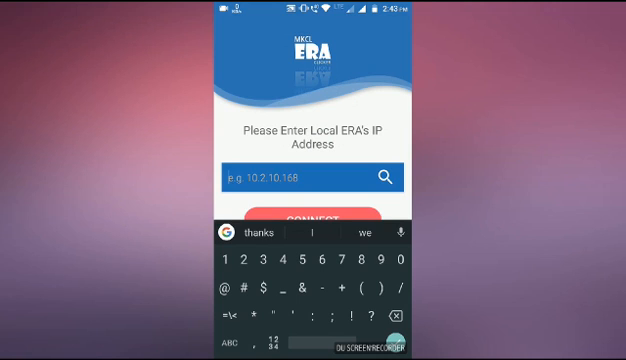
Step: Enter IP address 192.168.16.104 and connect to the ERA server
{"action": "type", "text": "192"}
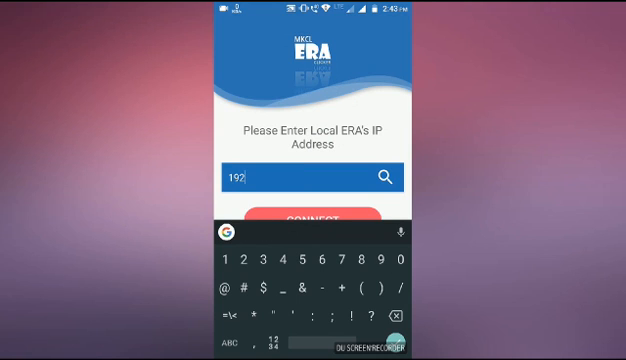
{"action": "type", "text": ".168."}
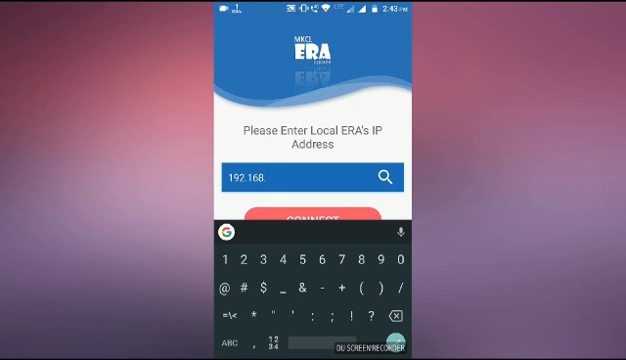
{"action": "type", "text": "16."}
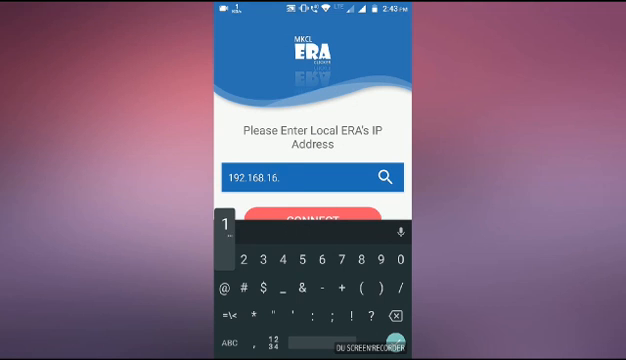
{"action": "type", "text": "104"}
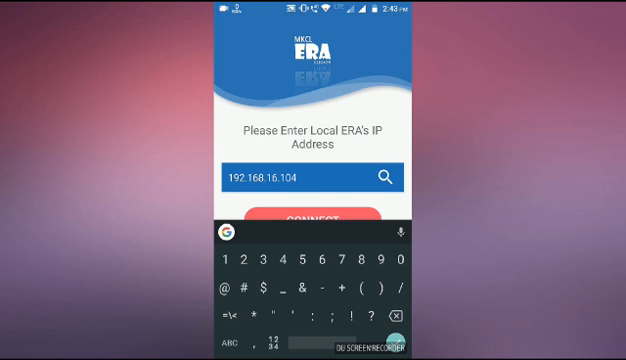
{"action": "left_click", "coordinate": [313, 221]}
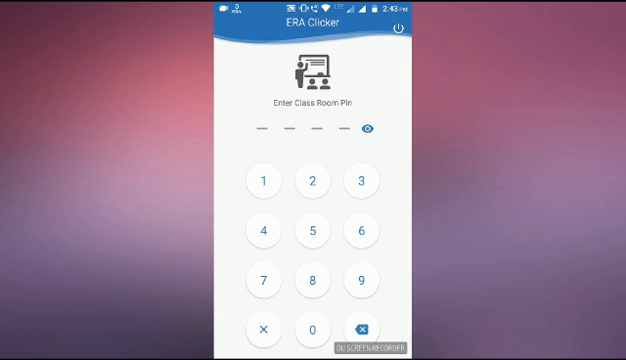
Step: Enter the three classroom PIN digits on the keypad
{"action": "left_click", "coordinate": [315, 183]}
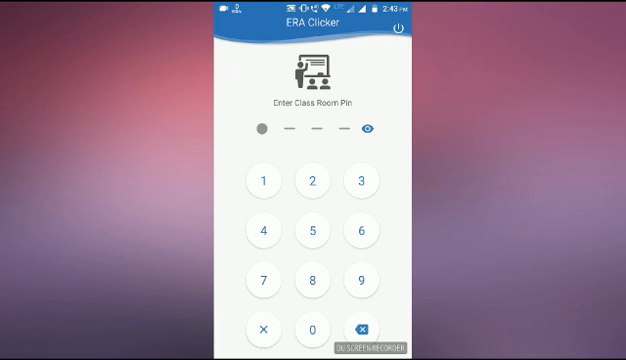
{"action": "left_click", "coordinate": [359, 278]}
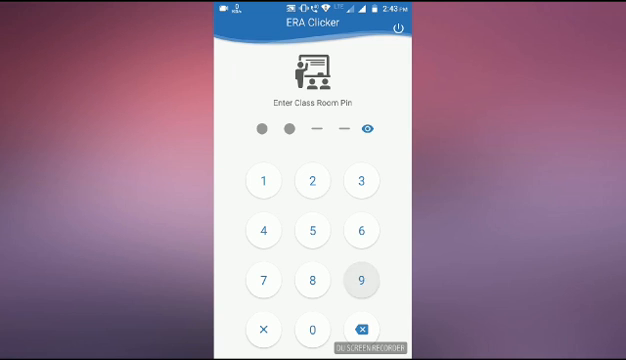
{"action": "left_click", "coordinate": [358, 281]}
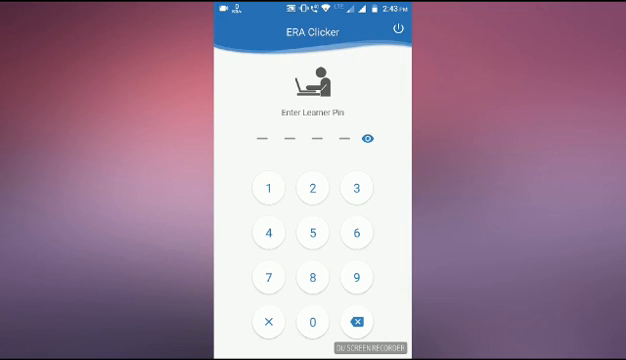
Step: Enter the three learner PIN digits to reach the timed quiz question
{"action": "left_click", "coordinate": [270, 188]}
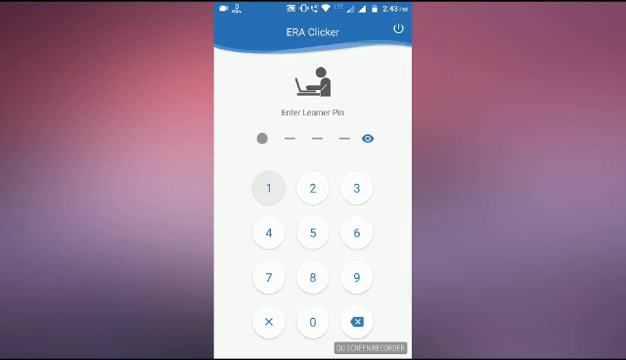
{"action": "left_click", "coordinate": [312, 232]}
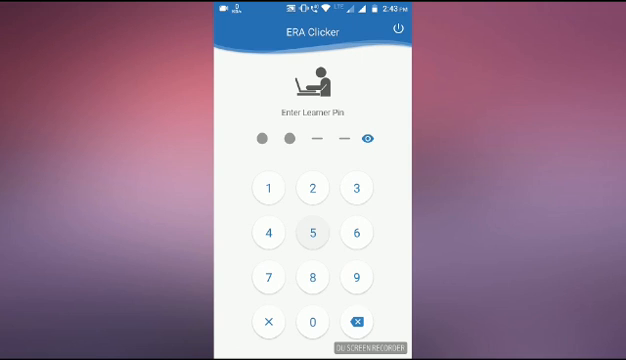
{"action": "left_click", "coordinate": [353, 189]}
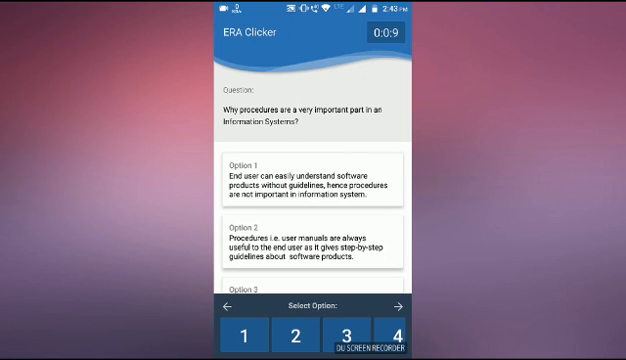
{"action": "scroll", "scroll_direction": "down", "scroll_amount": 3}
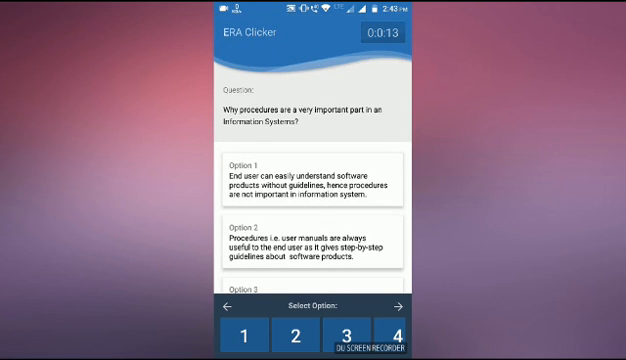
{"action": "scroll", "scroll_direction": "down", "scroll_amount": 3}
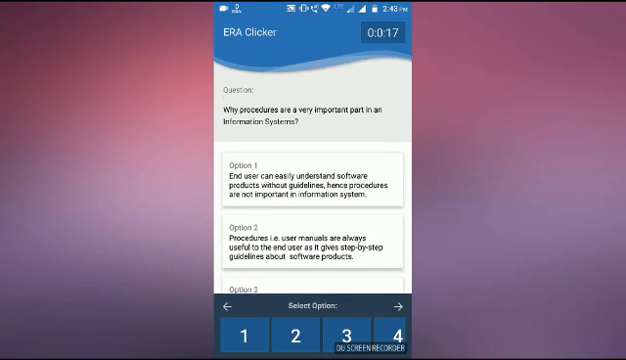
{"action": "scroll", "scroll_direction": "down", "scroll_amount": 3}
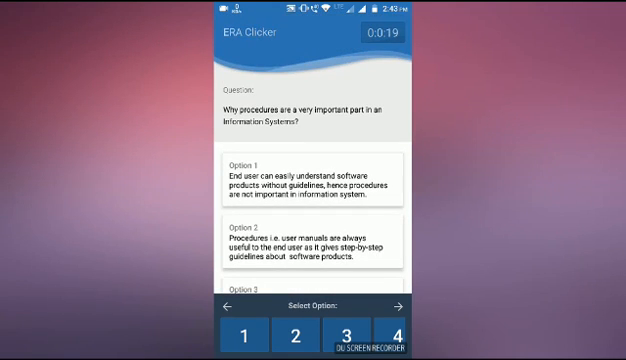
{"action": "scroll", "scroll_direction": "down", "scroll_amount": 3}
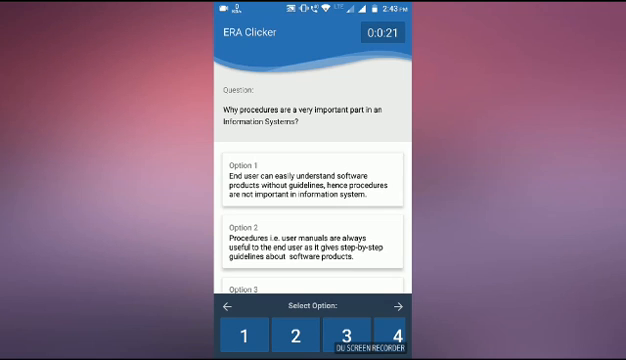
{"action": "scroll", "scroll_direction": "down", "scroll_amount": 3}
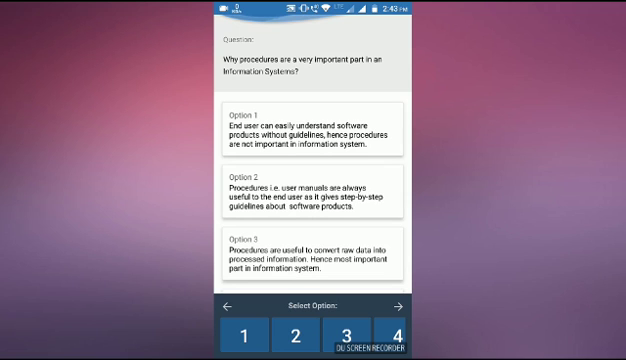
{"action": "scroll", "scroll_direction": "down", "scroll_amount": 3}
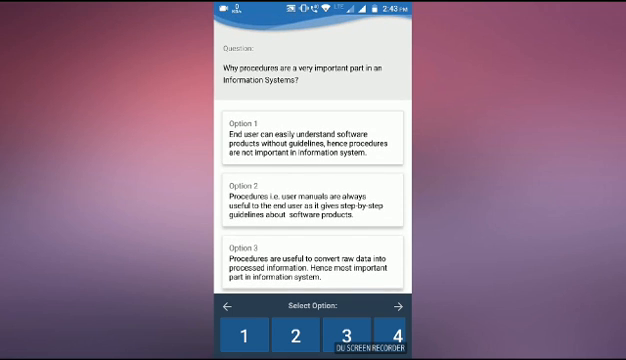
{"action": "scroll", "scroll_direction": "down", "scroll_amount": 3}
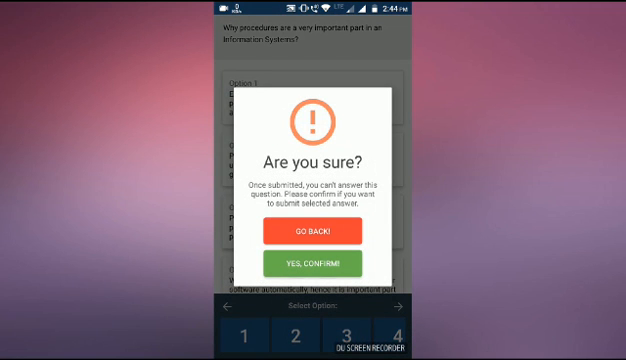
Step: Confirm the chosen answer with YES, CONFIRM! and dismiss the Success! popup
{"action": "left_click", "coordinate": [313, 265]}
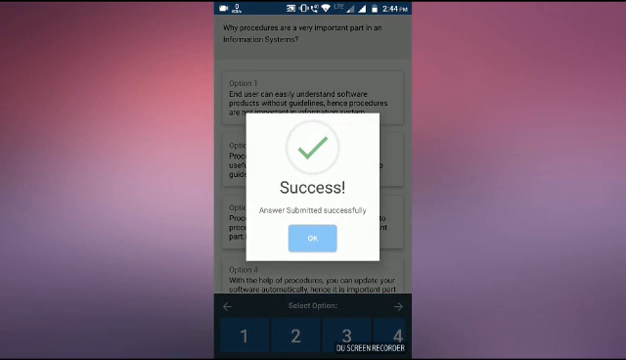
{"action": "left_click", "coordinate": [313, 237]}
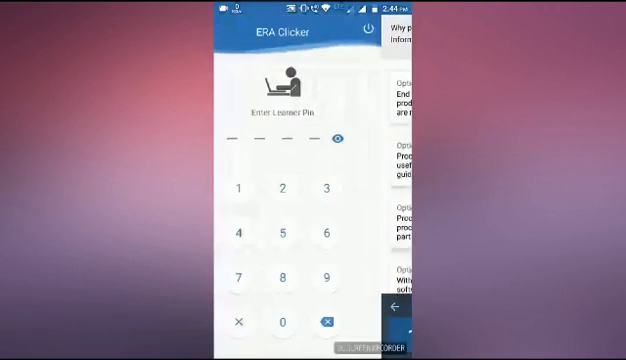